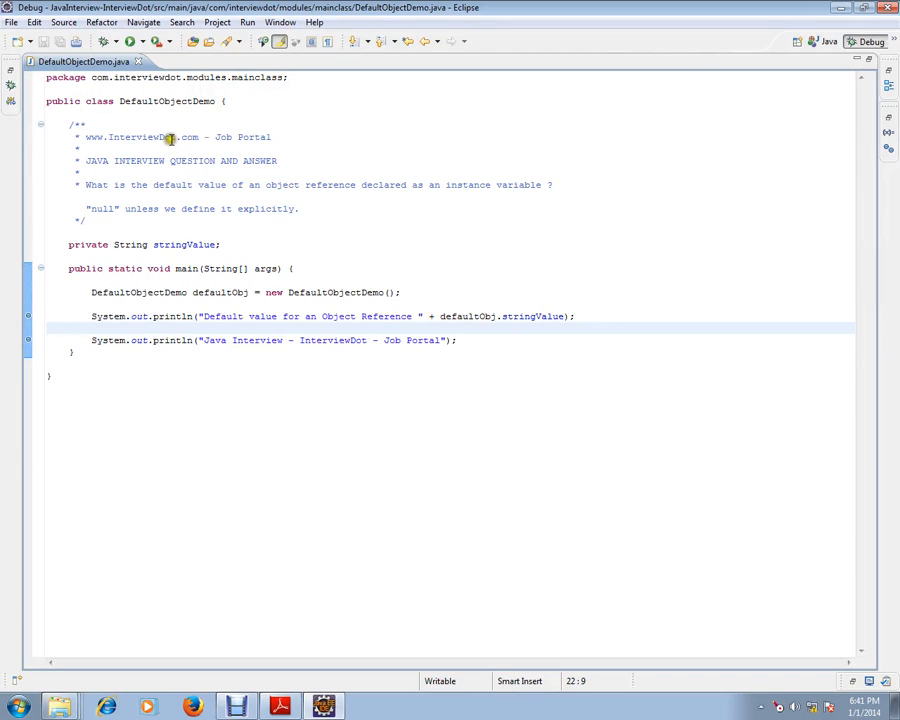
# Step: Highlight the header comment, the default-value question and the private String stringValue declaration
pyautogui.doubleClick(140, 136)
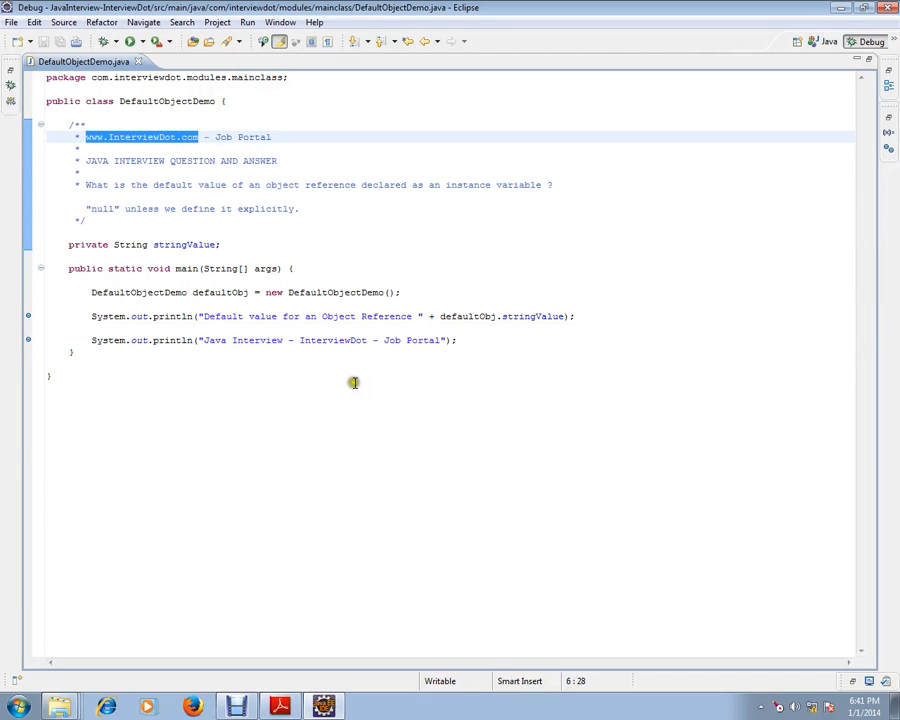
pyautogui.moveTo(340, 378)
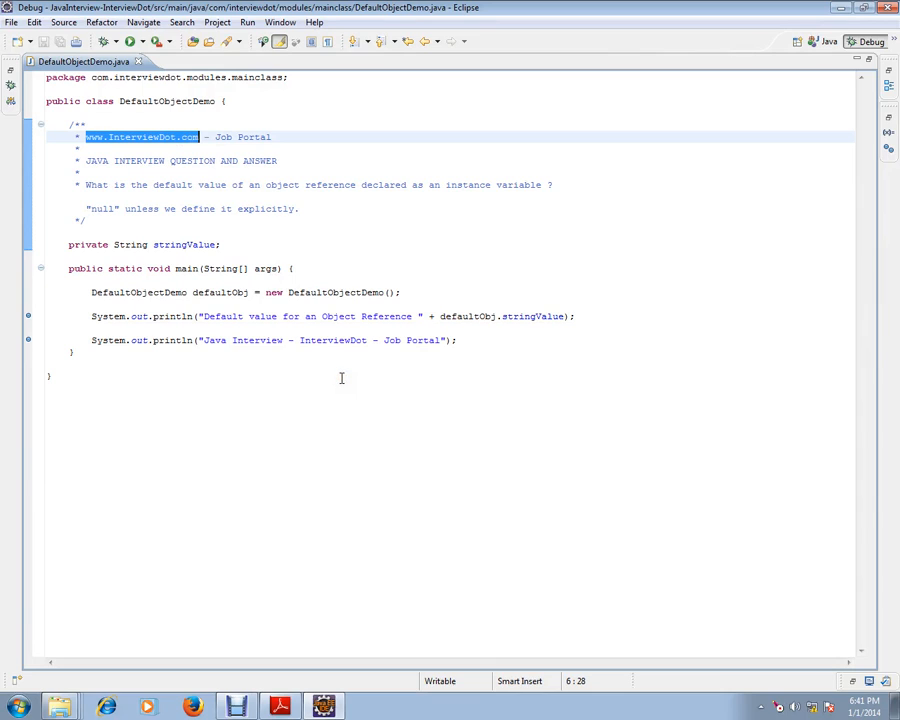
pyautogui.moveTo(340, 408)
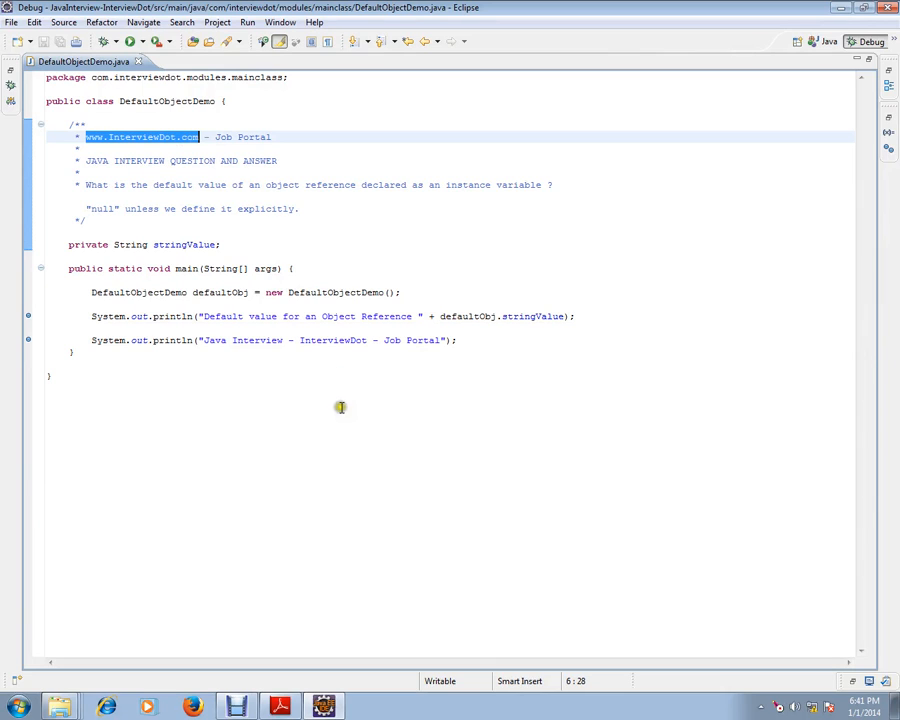
pyautogui.moveTo(152, 122)
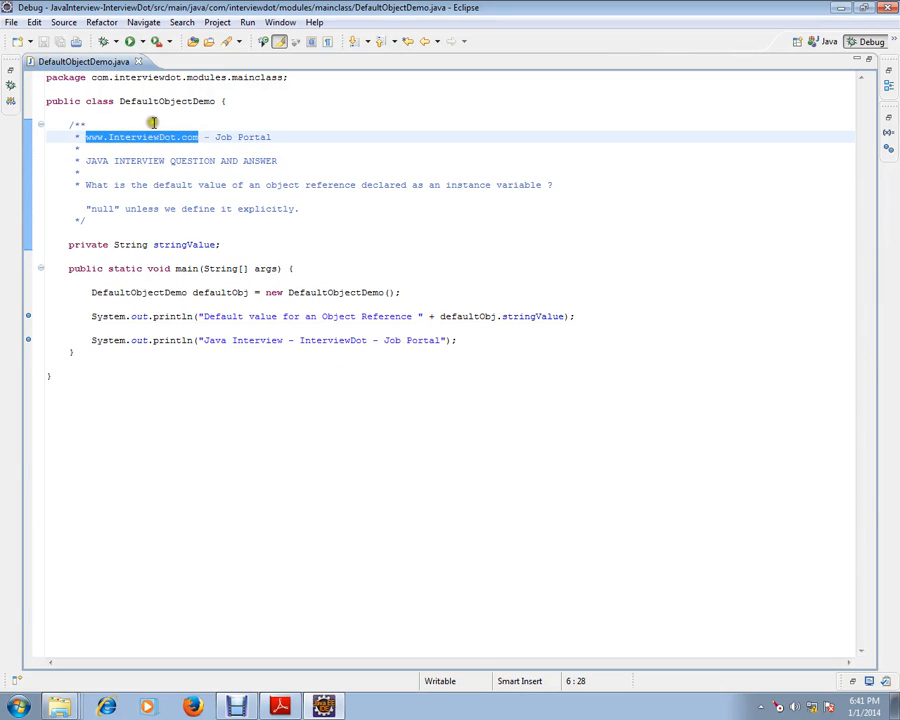
pyautogui.moveTo(244, 236)
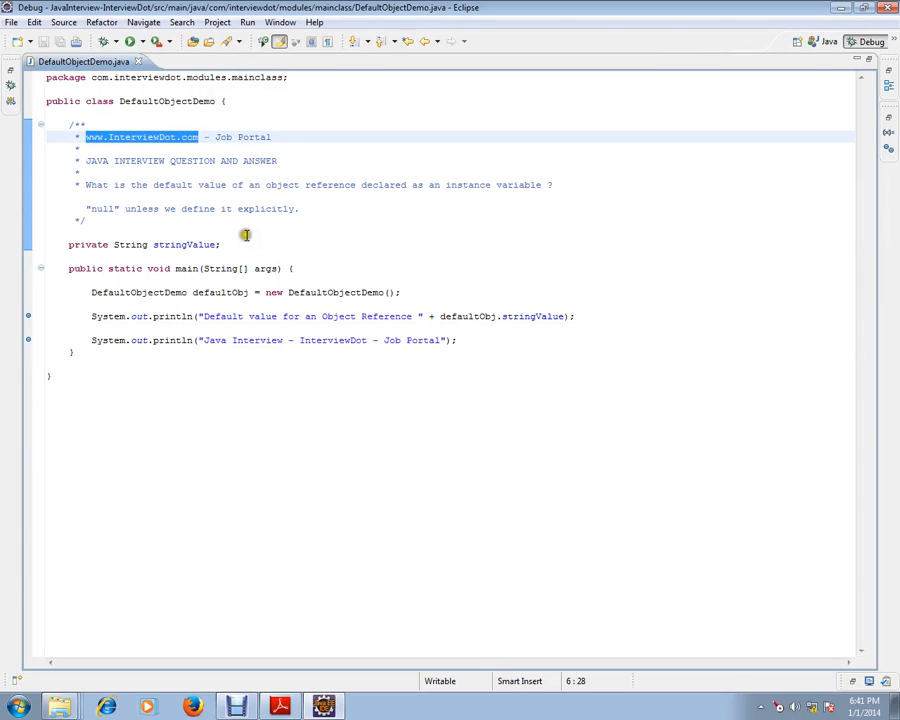
pyautogui.moveTo(268, 244)
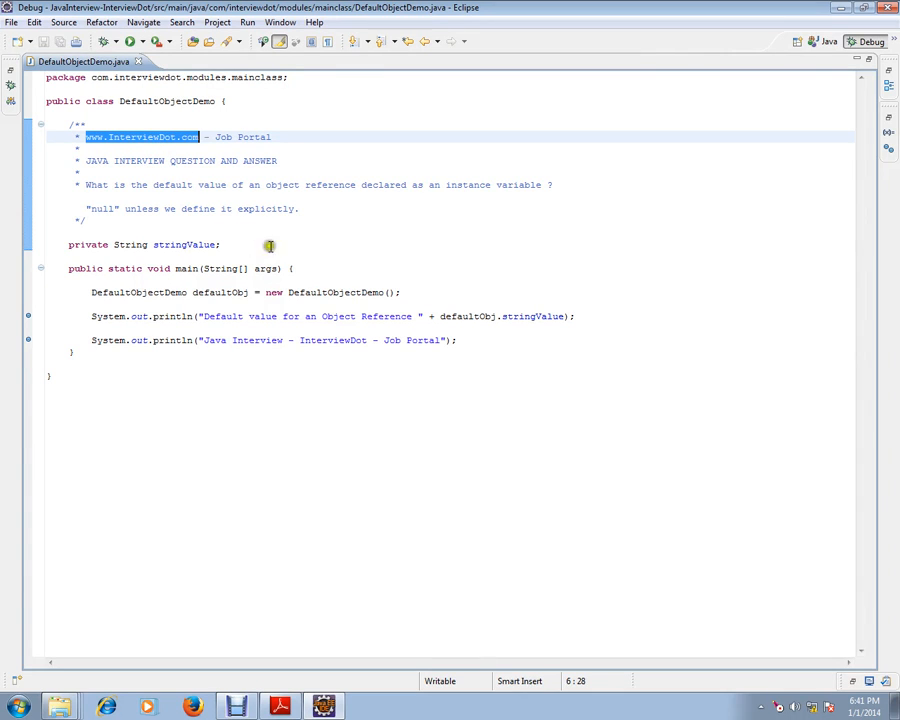
pyautogui.doubleClick(172, 184)
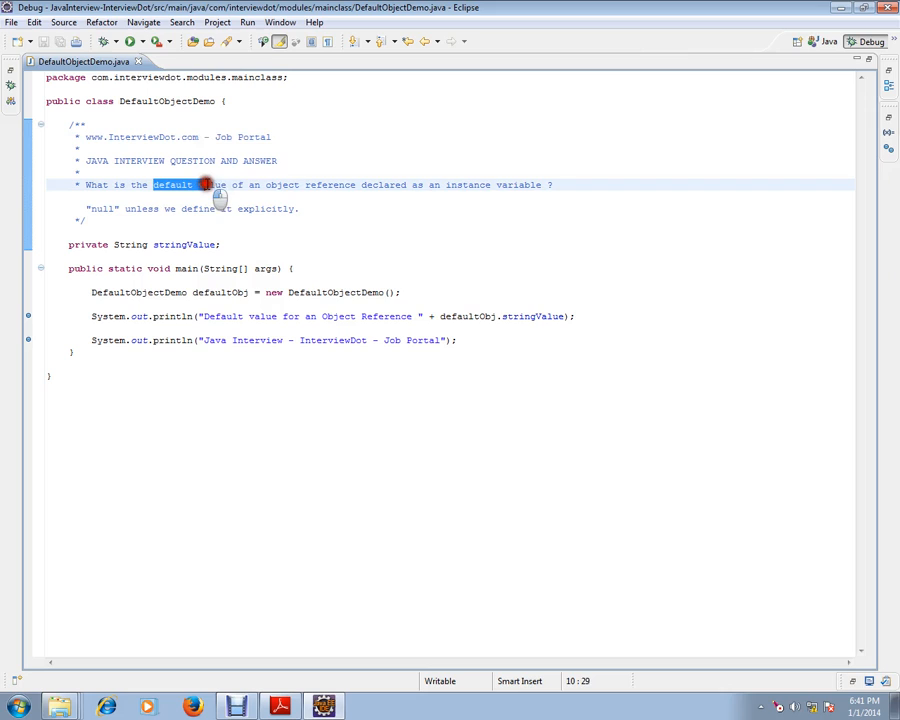
pyautogui.moveTo(200, 184); pyautogui.dragTo(360, 184)
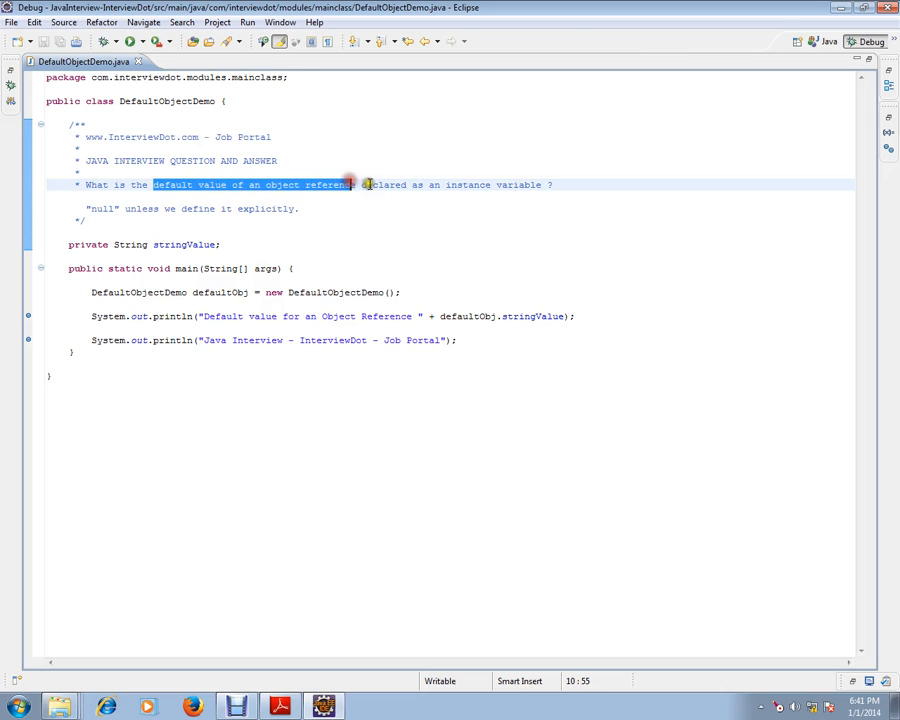
pyautogui.moveTo(350, 184); pyautogui.dragTo(544, 184)
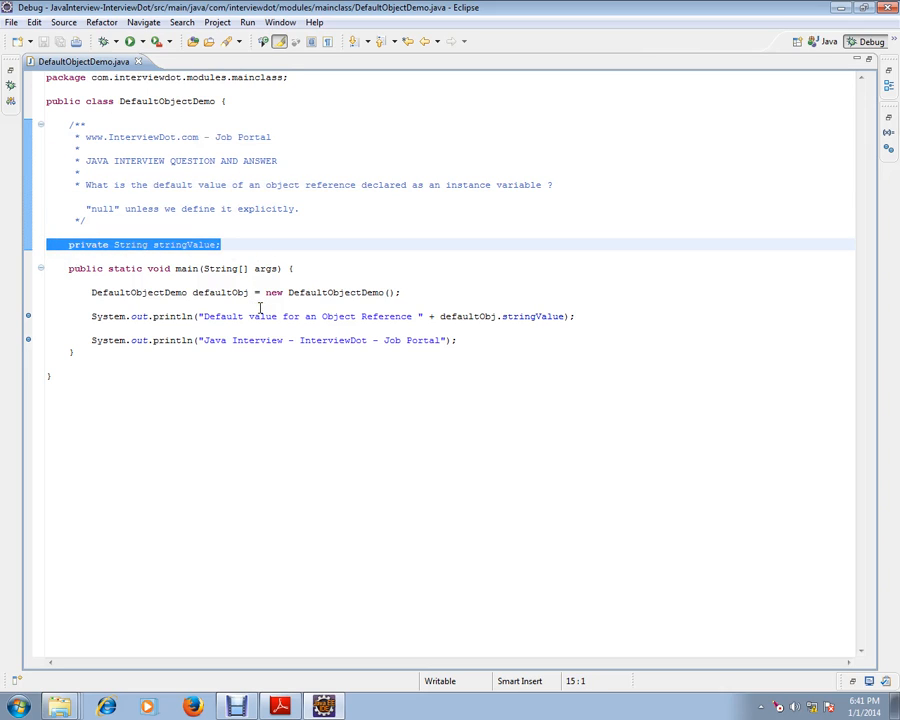
pyautogui.click(96, 208)
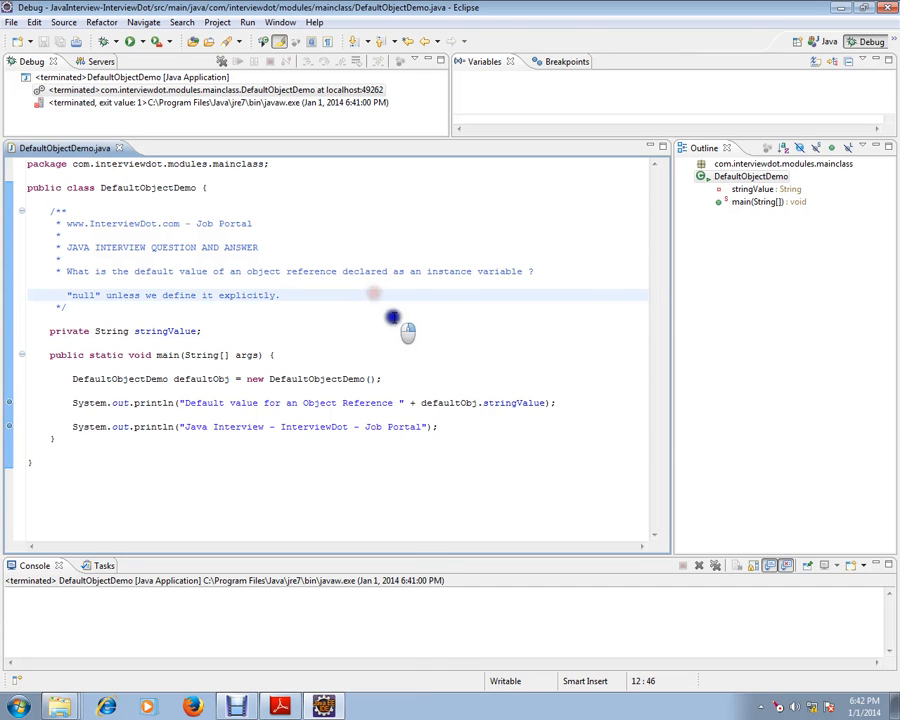
# Step: Launch DefaultObjectDemo with Debug As > Java Application so it suspends at the breakpoint
pyautogui.rightClick(392, 318)
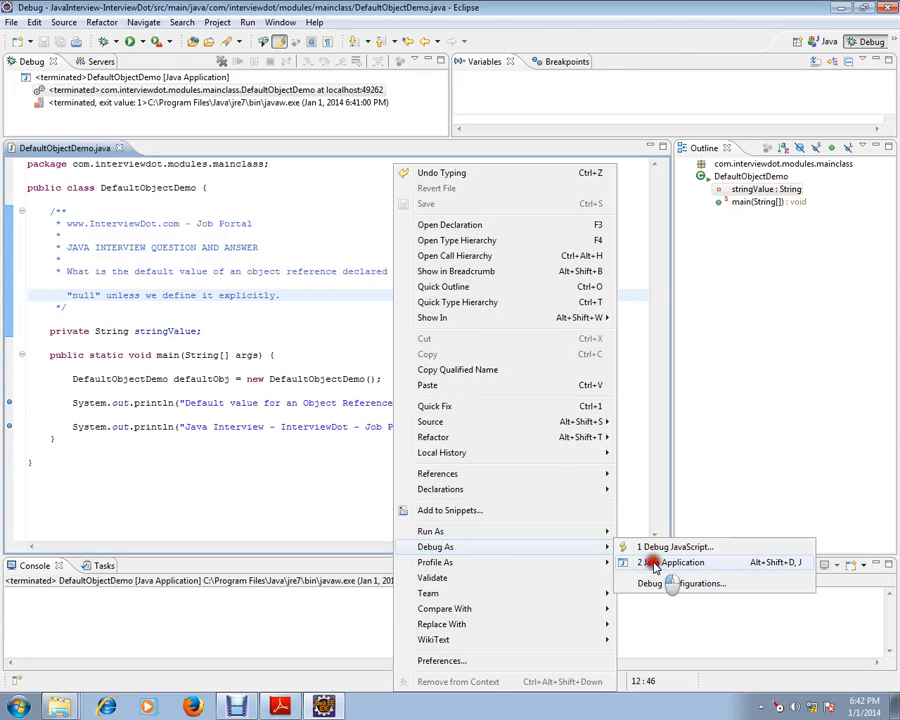
pyautogui.click(684, 562)
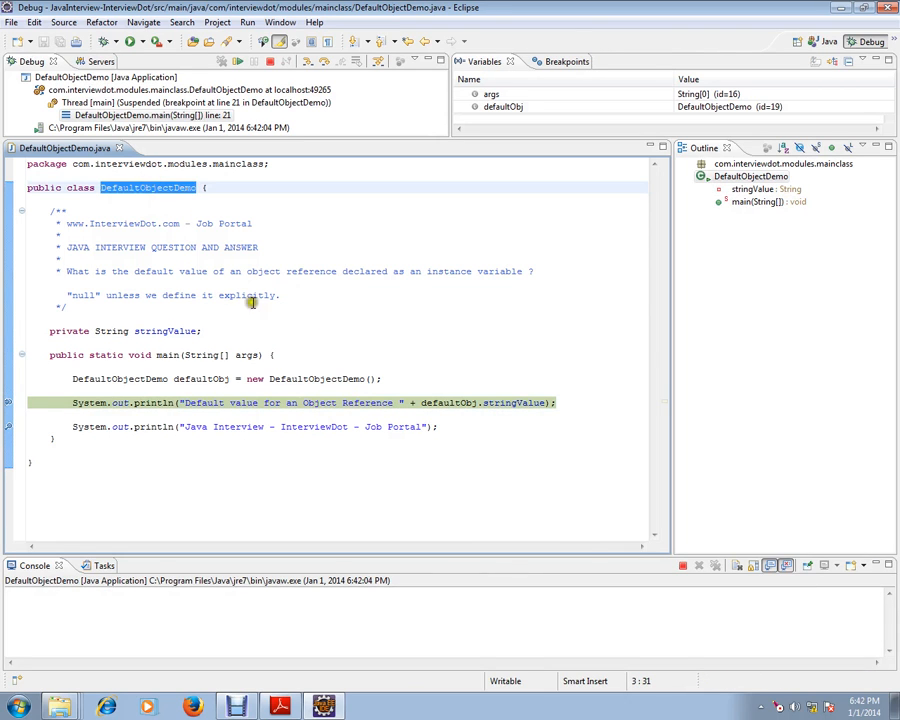
# Step: Inspect stringValue and defaultObj while paused, then step over the println that prints null
pyautogui.doubleClick(164, 332)
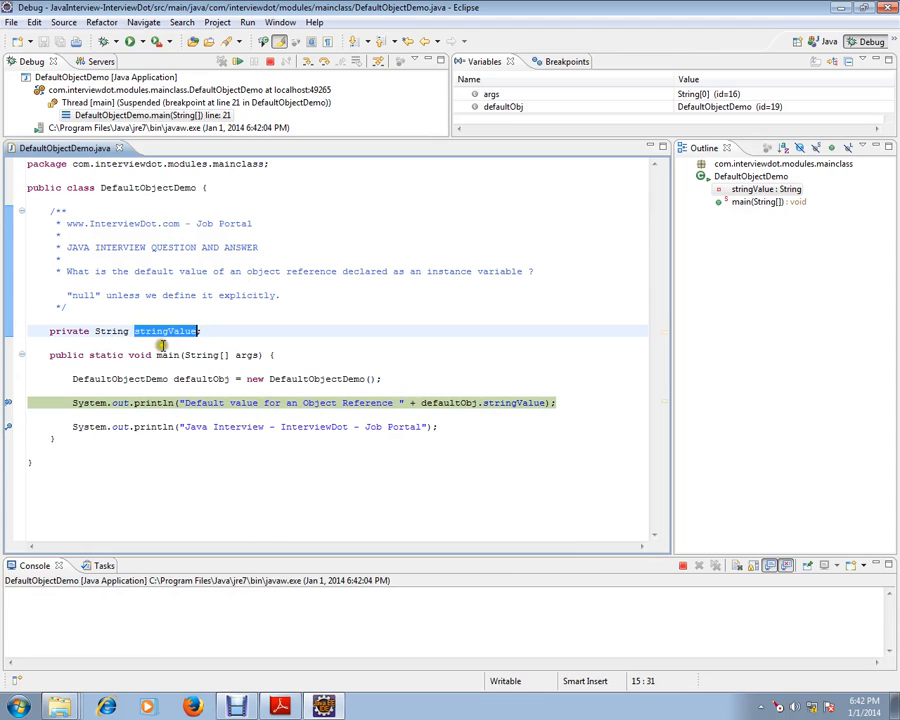
pyautogui.click(224, 330)
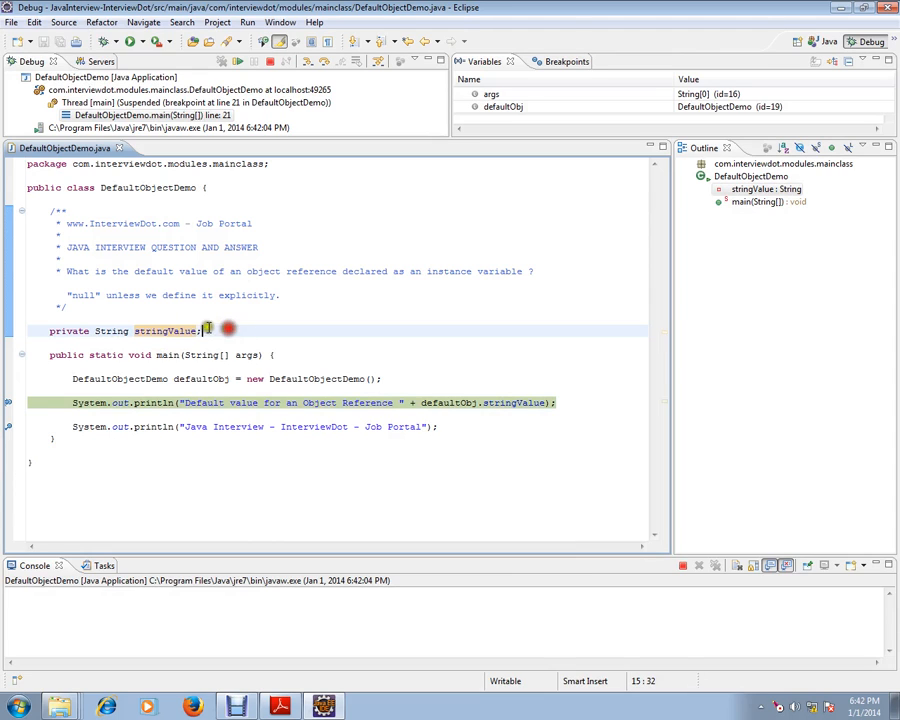
pyautogui.doubleClick(164, 330)
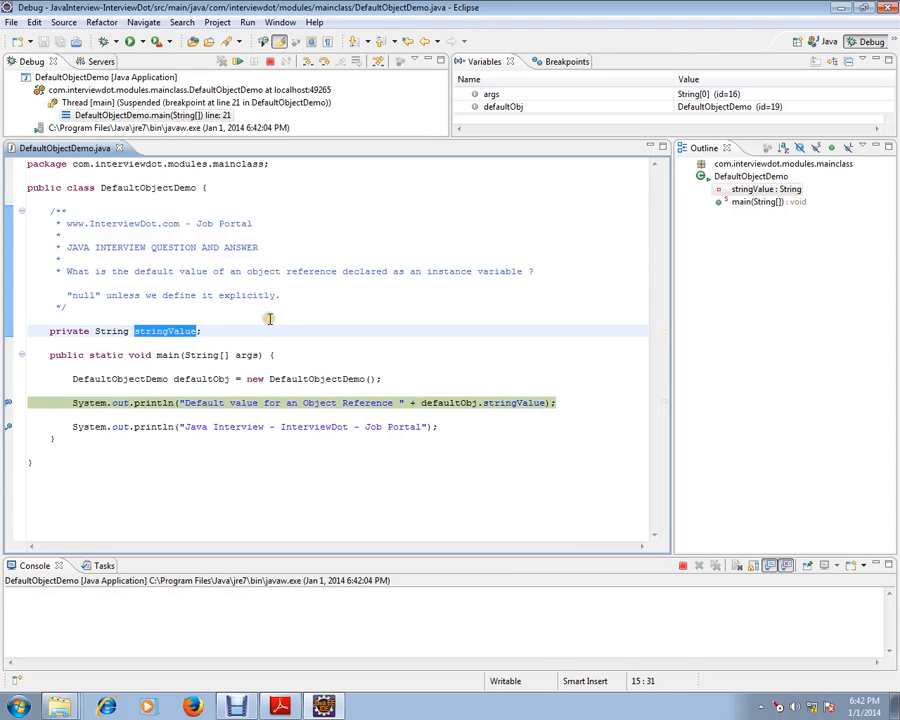
pyautogui.doubleClick(200, 378)
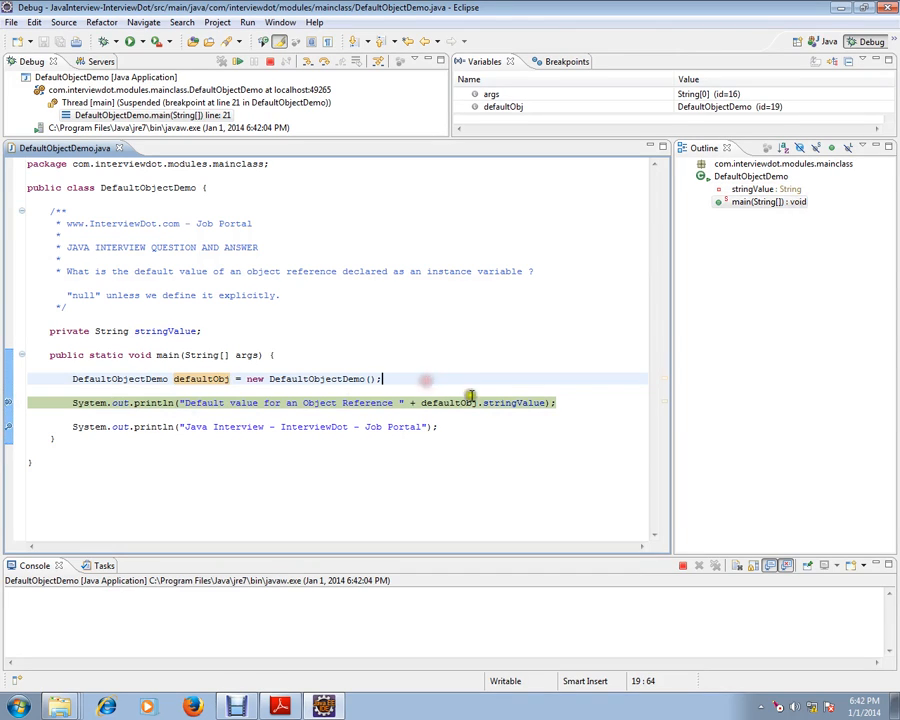
pyautogui.doubleClick(448, 402)
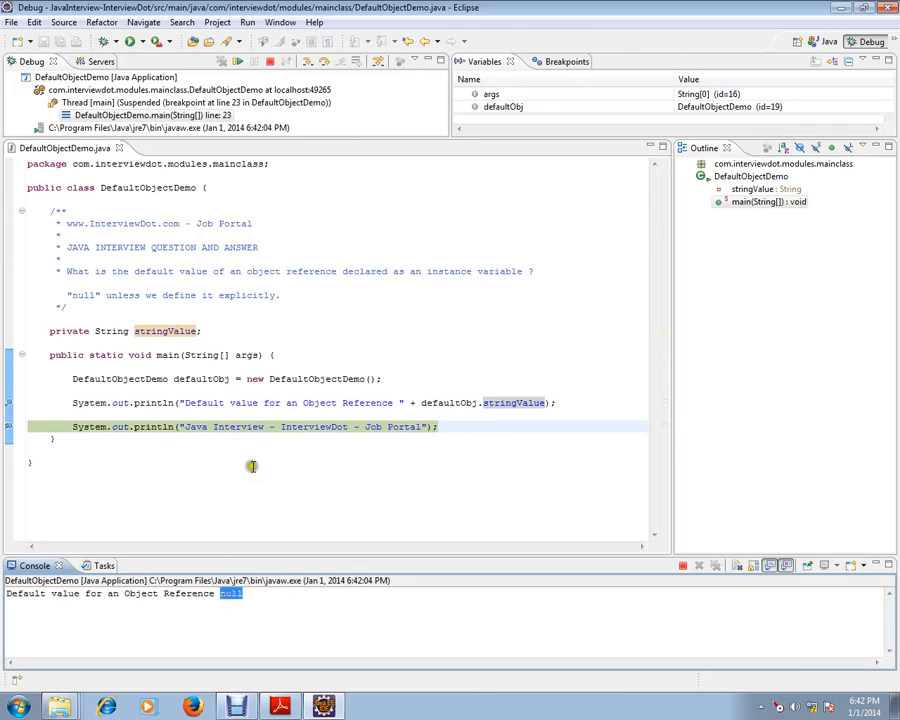
pyautogui.doubleClick(516, 402)
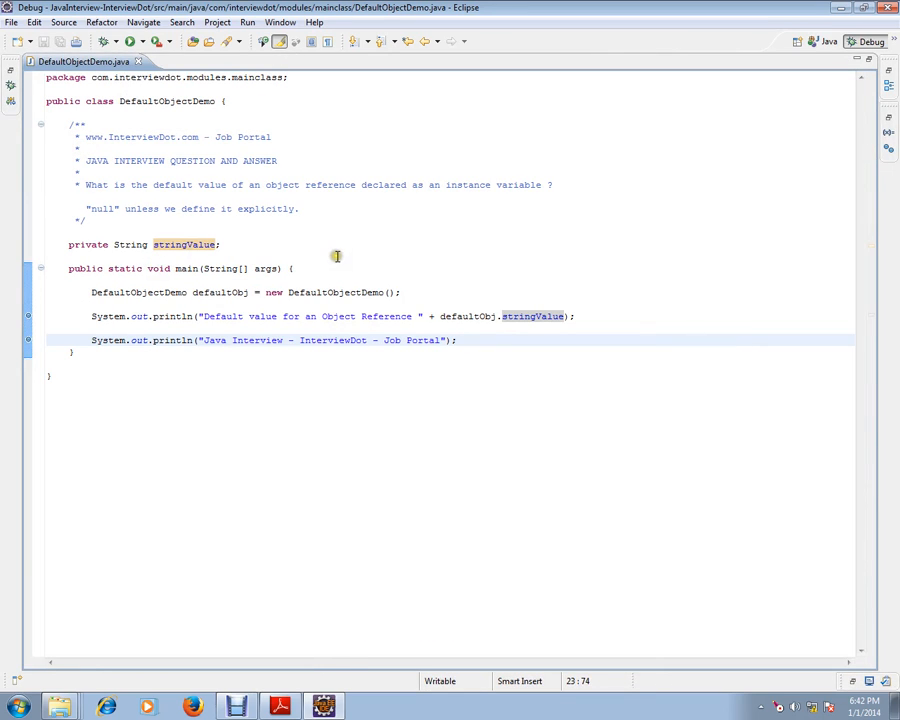
pyautogui.moveTo(344, 236)
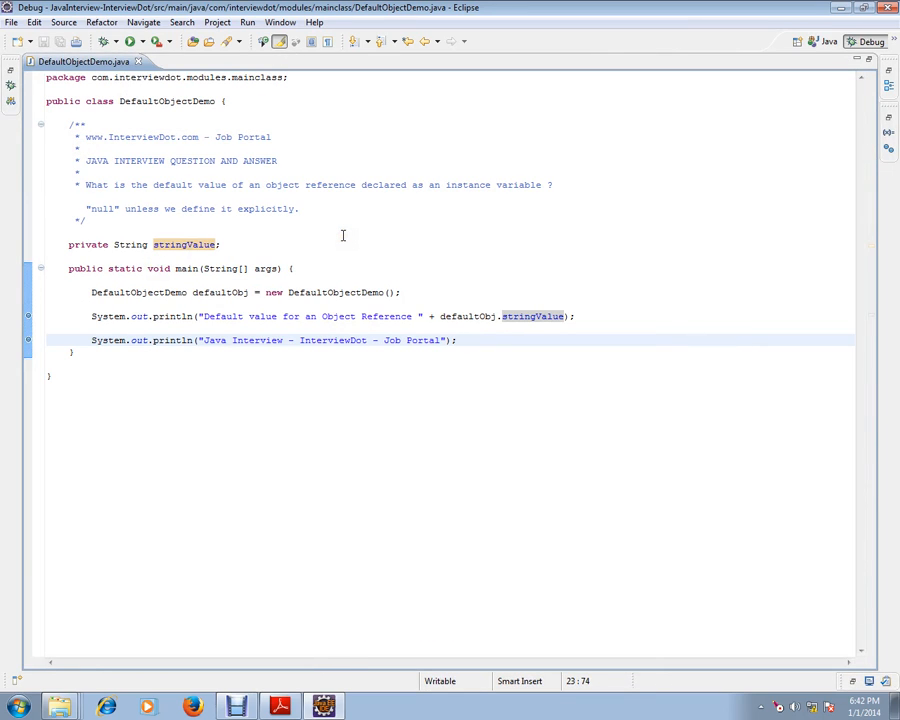
pyautogui.moveTo(312, 560)
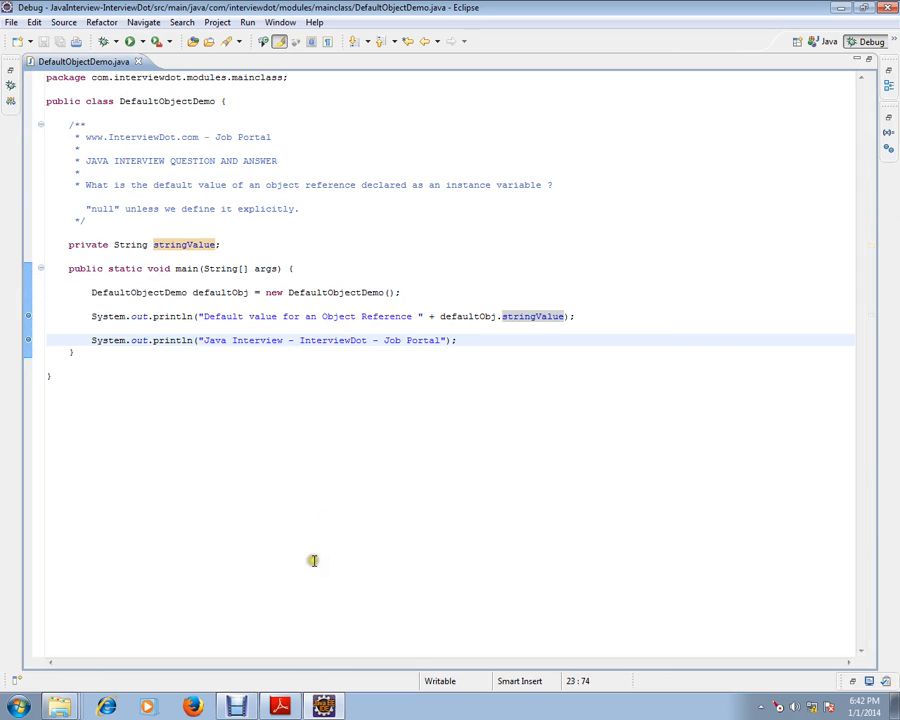